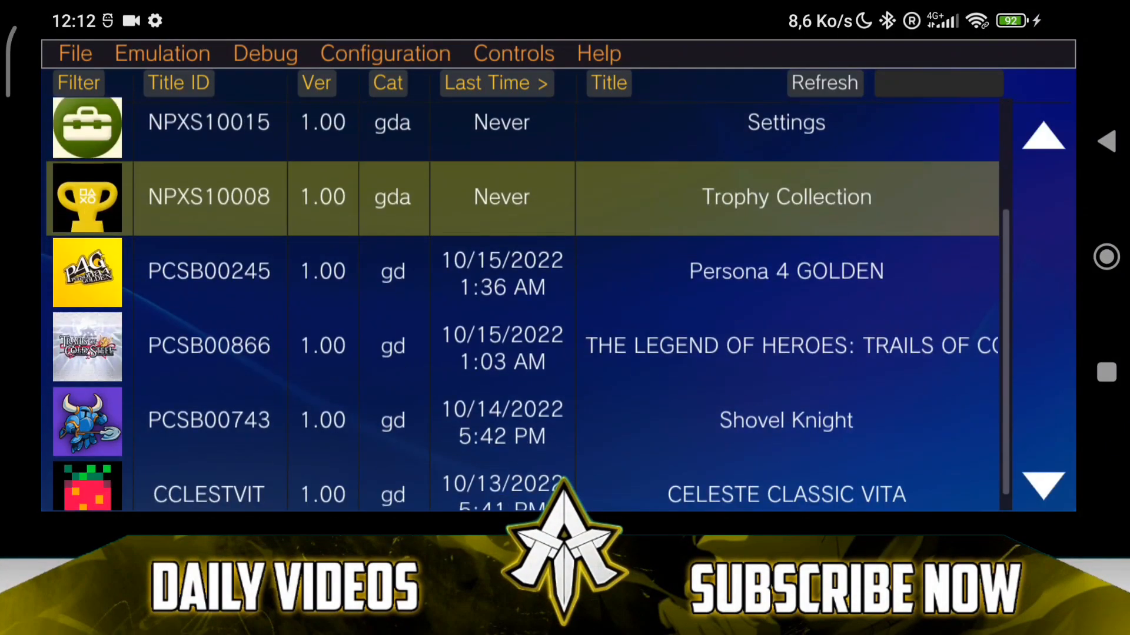
Launch Uncharted: Golden Abyss from the Vita3K game list to its title screen
right_click(785, 271)
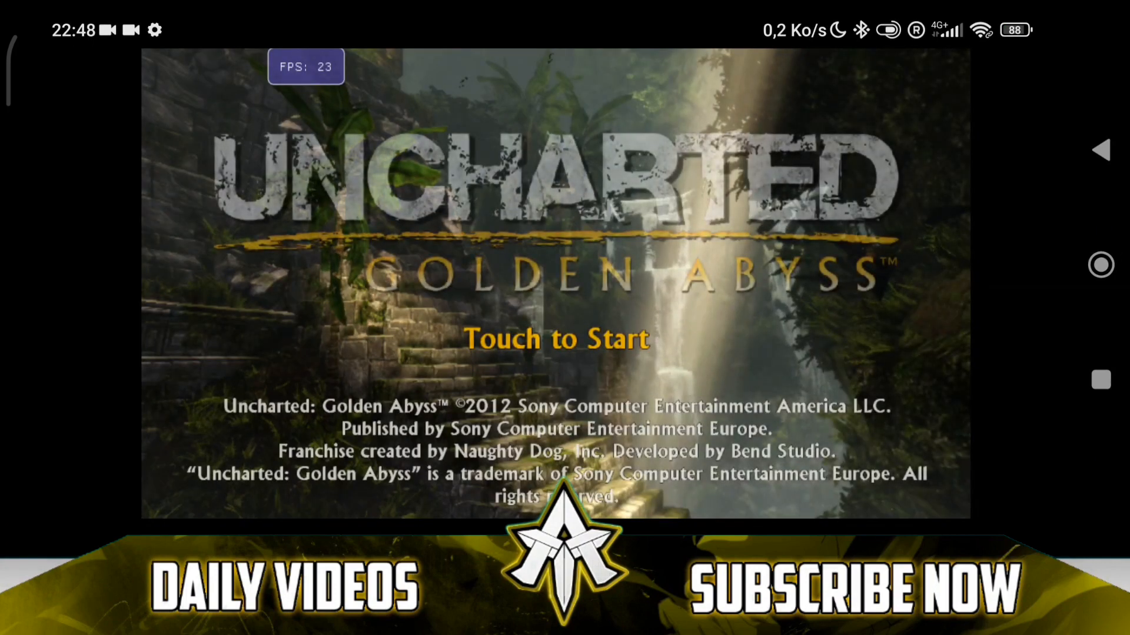
Start a New Game on Easy difficulty, confirm with Yes, and dismiss Saving complete
left_click(555, 339)
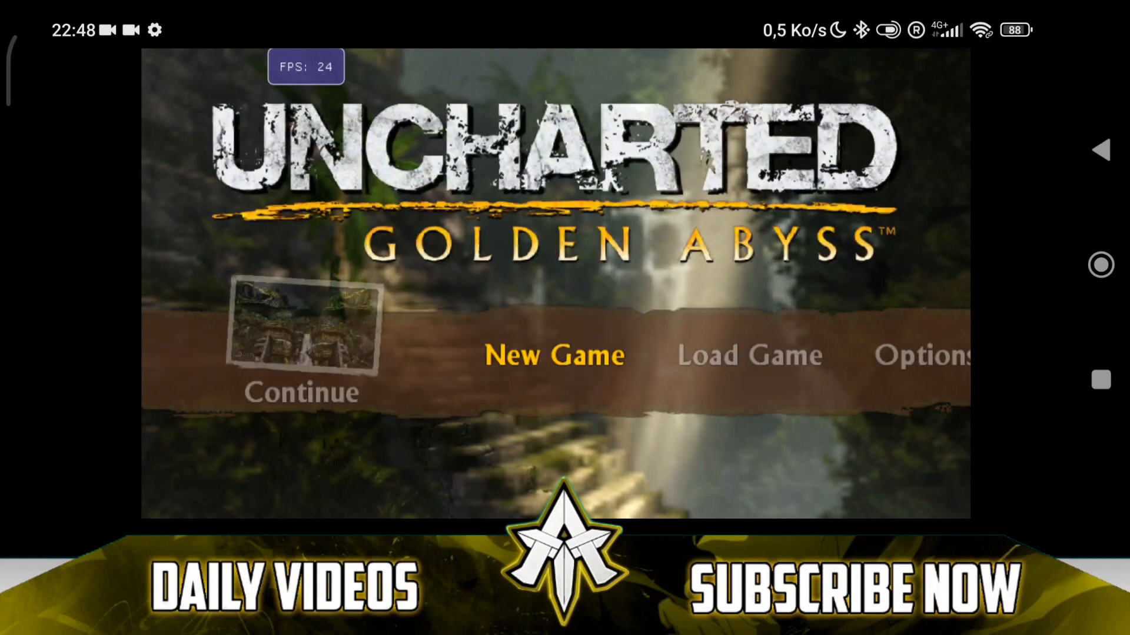
left_click(553, 354)
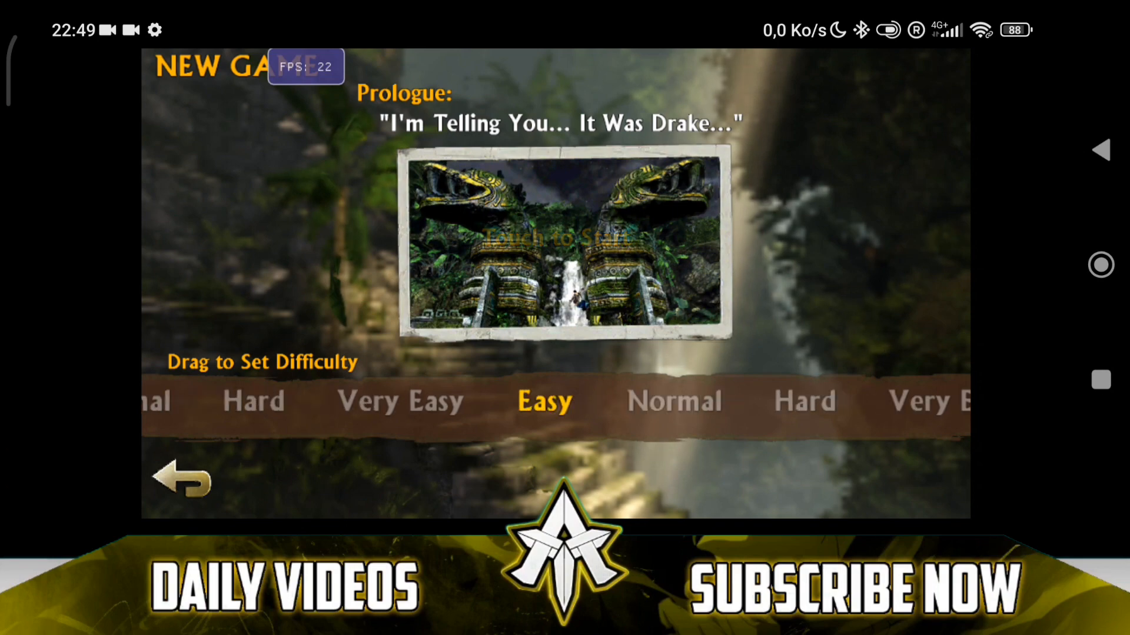
left_click(564, 238)
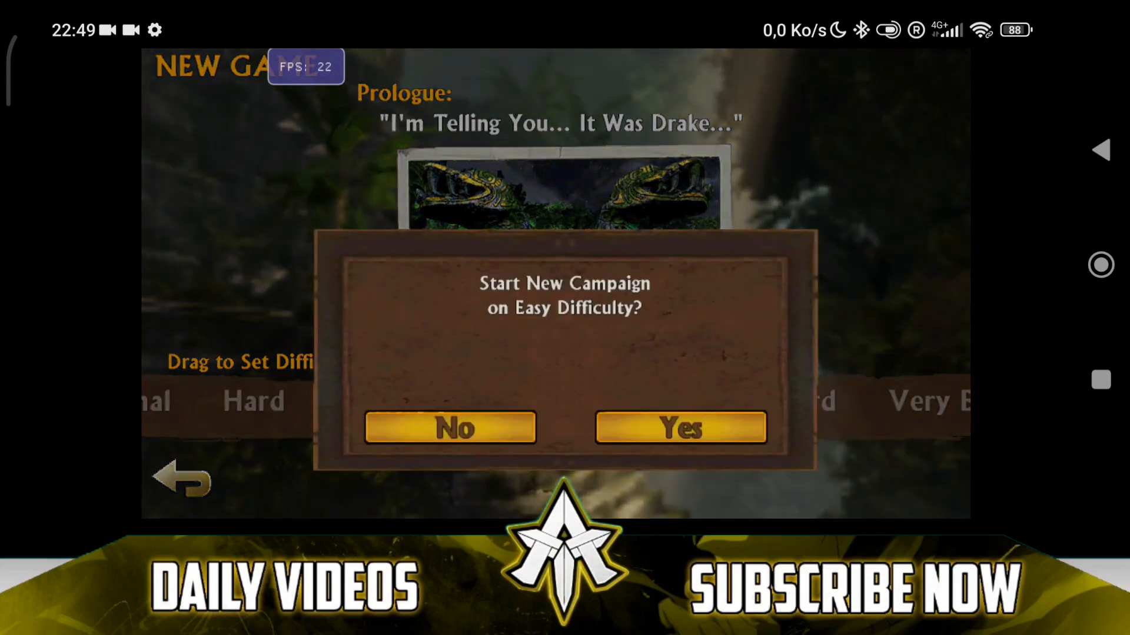
left_click(680, 426)
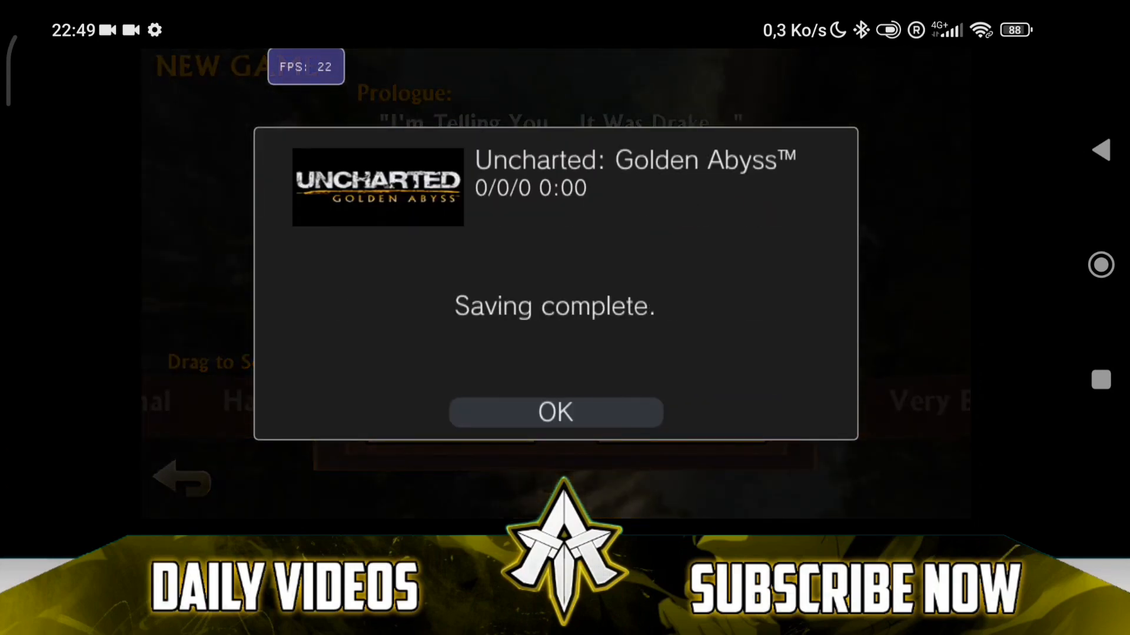
left_click(554, 411)
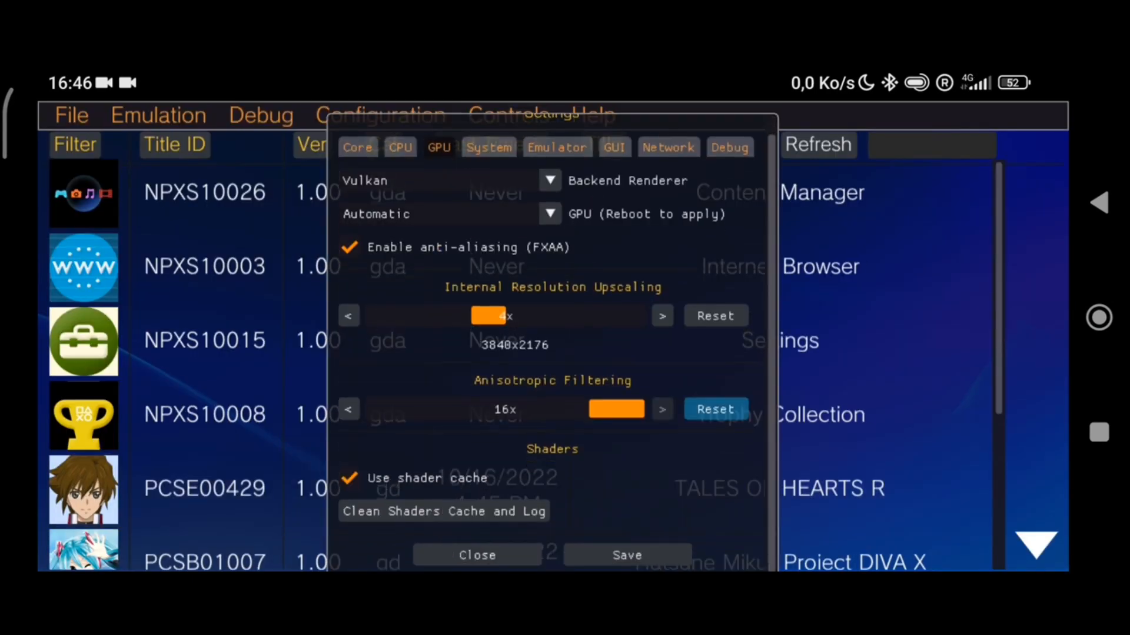
Close Settings and start Tales of Hearts R from its LiveArea
left_click(476, 555)
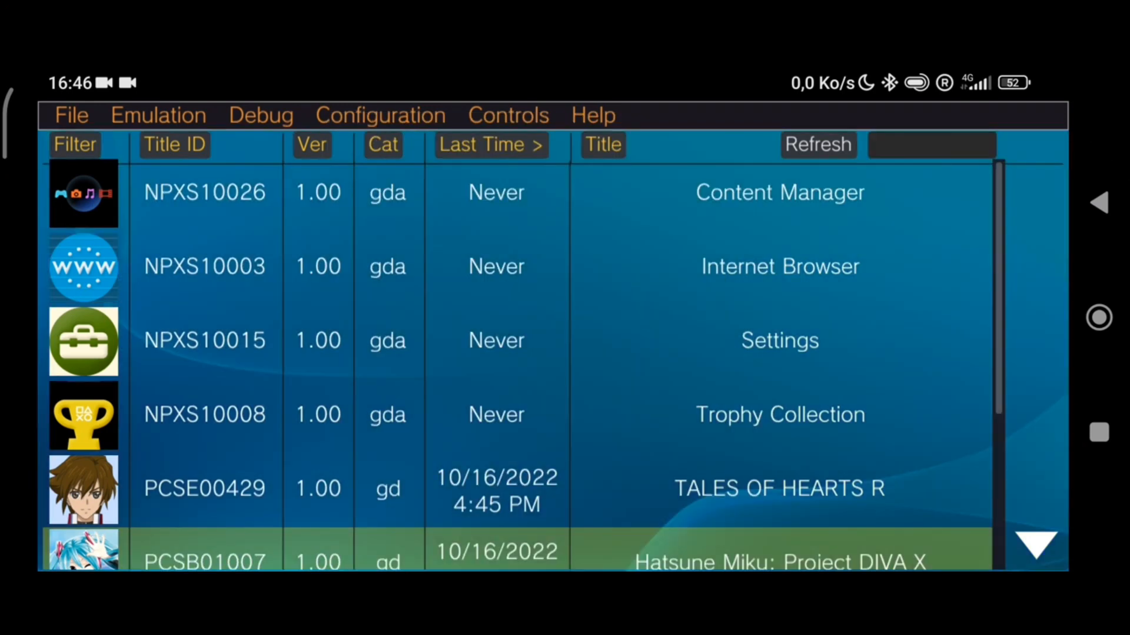
double_click(779, 489)
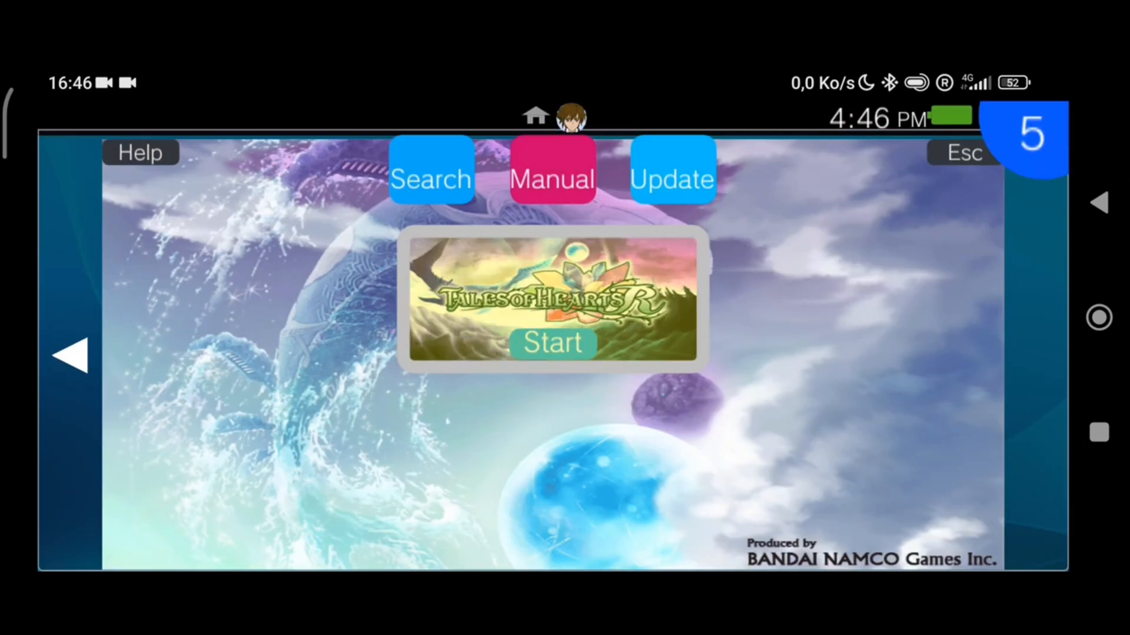
left_click(552, 344)
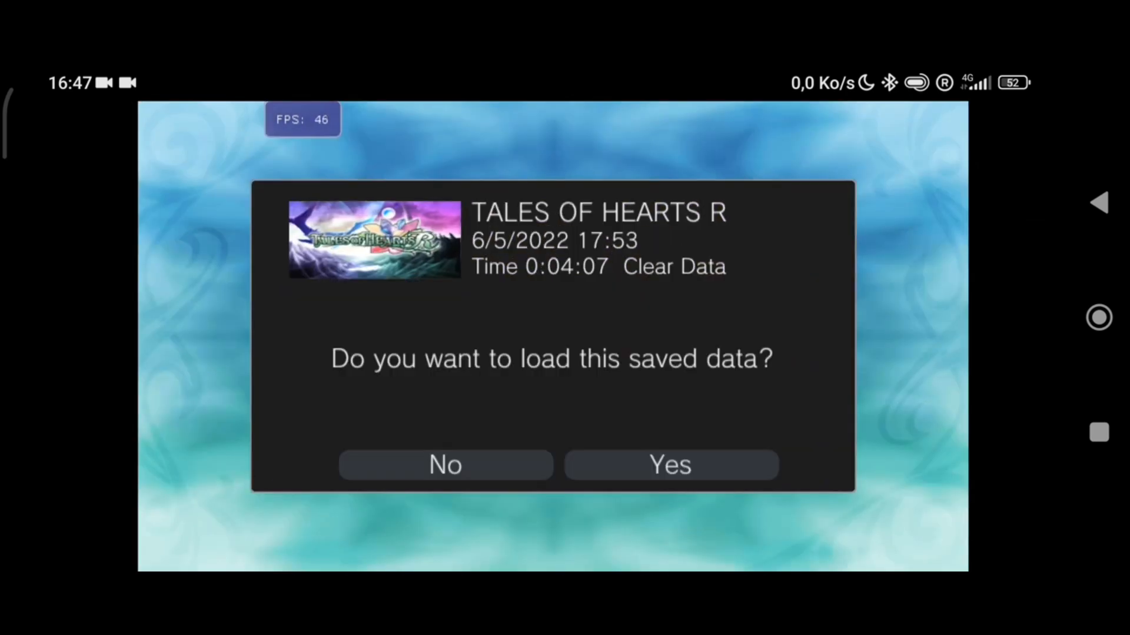
Answer Yes to load the Tales of Hearts R saved data
left_click(670, 465)
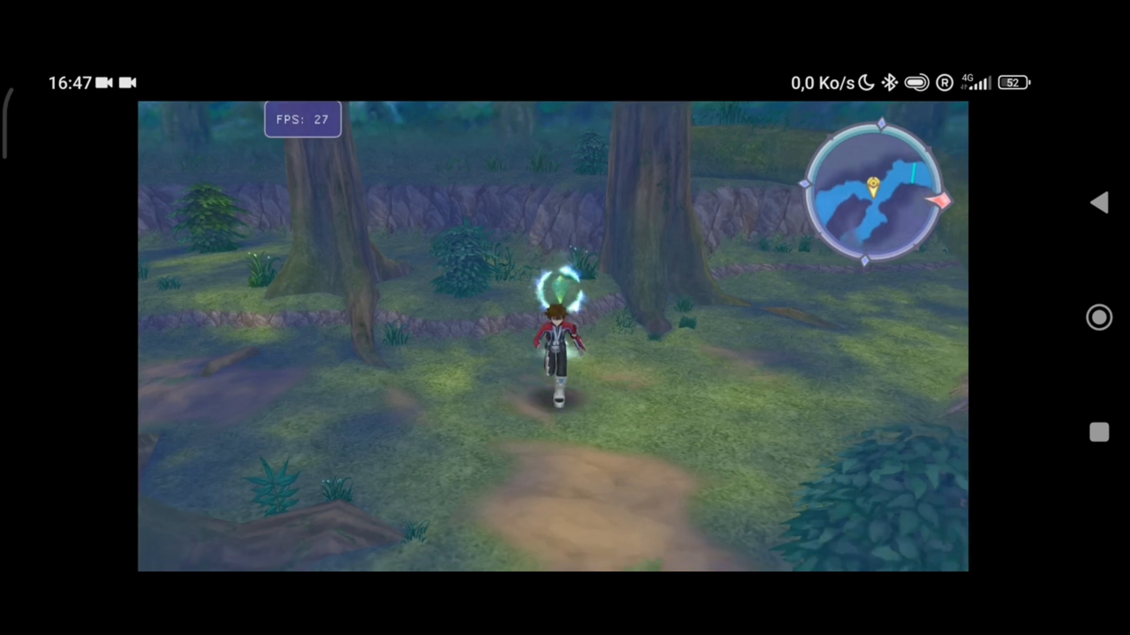